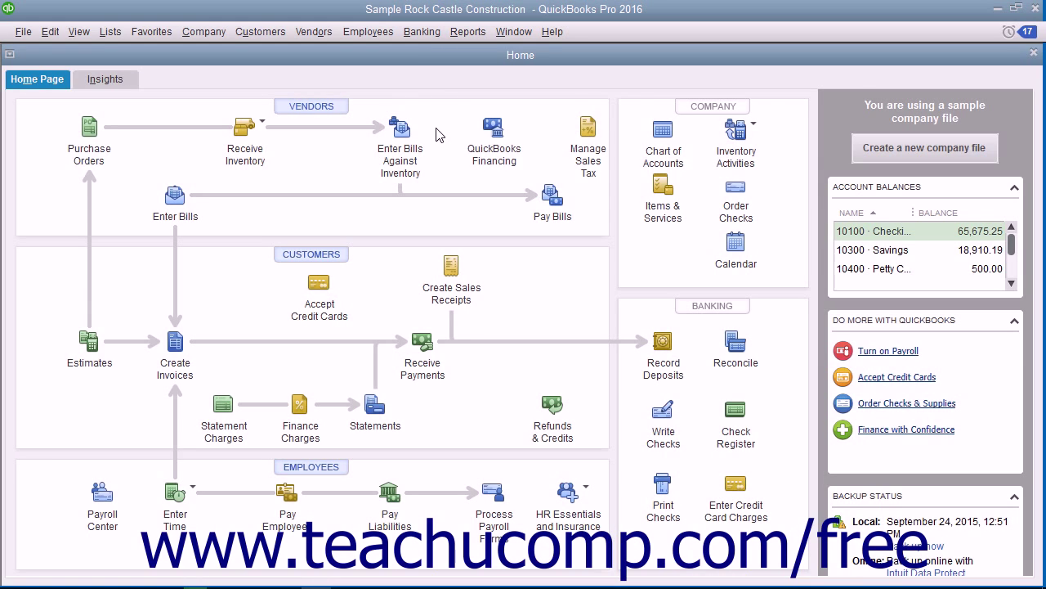
# Browse the Reports menu's vendor sales tax reports, then show the Vendors menu's sales tax commands.
pyautogui.click(468, 31)
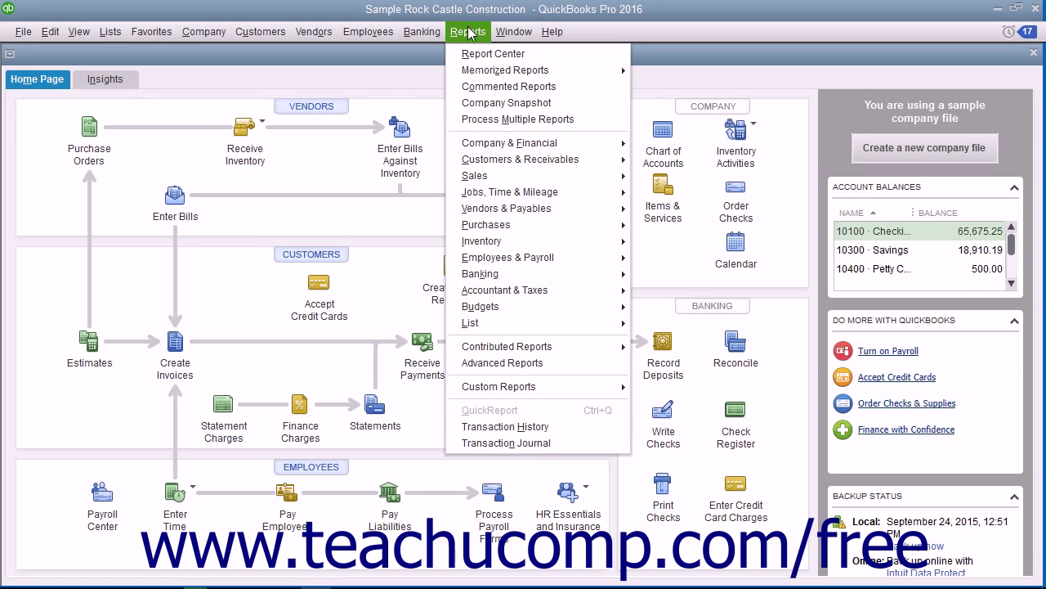
pyautogui.moveTo(505, 208)
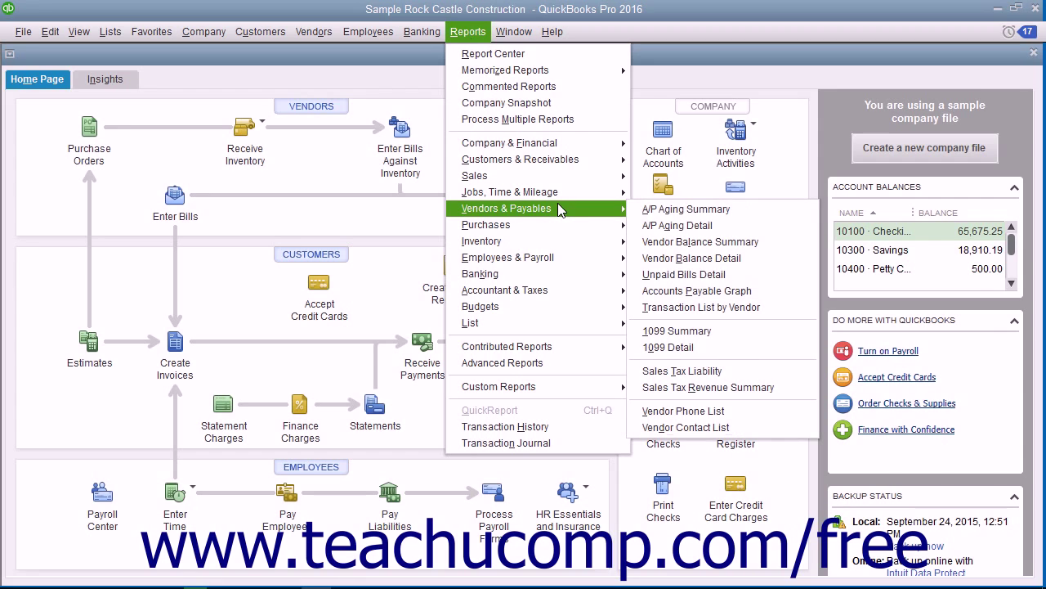
pyautogui.moveTo(684, 372)
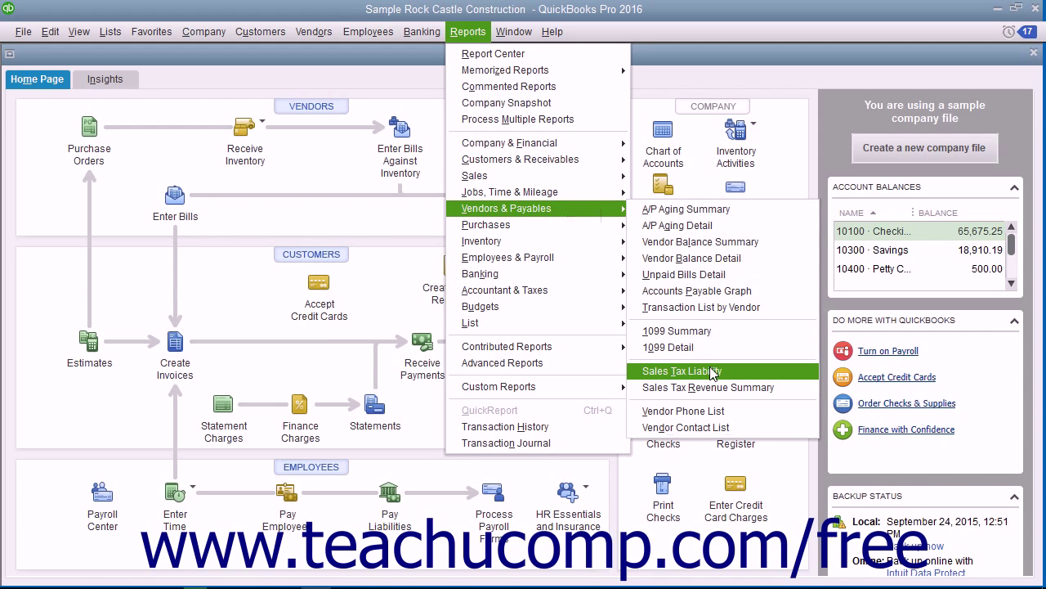
pyautogui.click(313, 31)
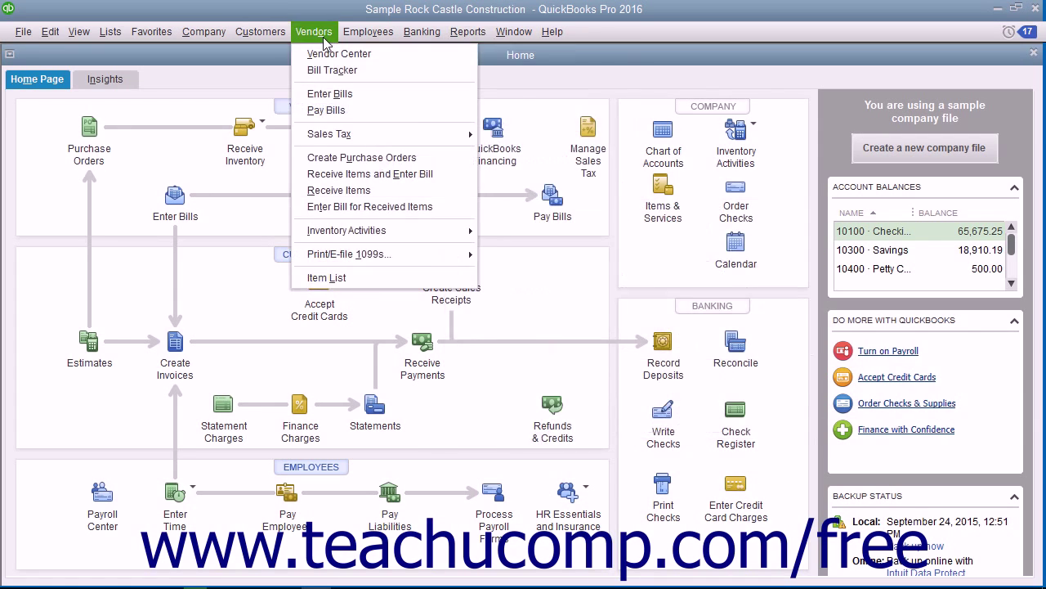
pyautogui.moveTo(331, 133)
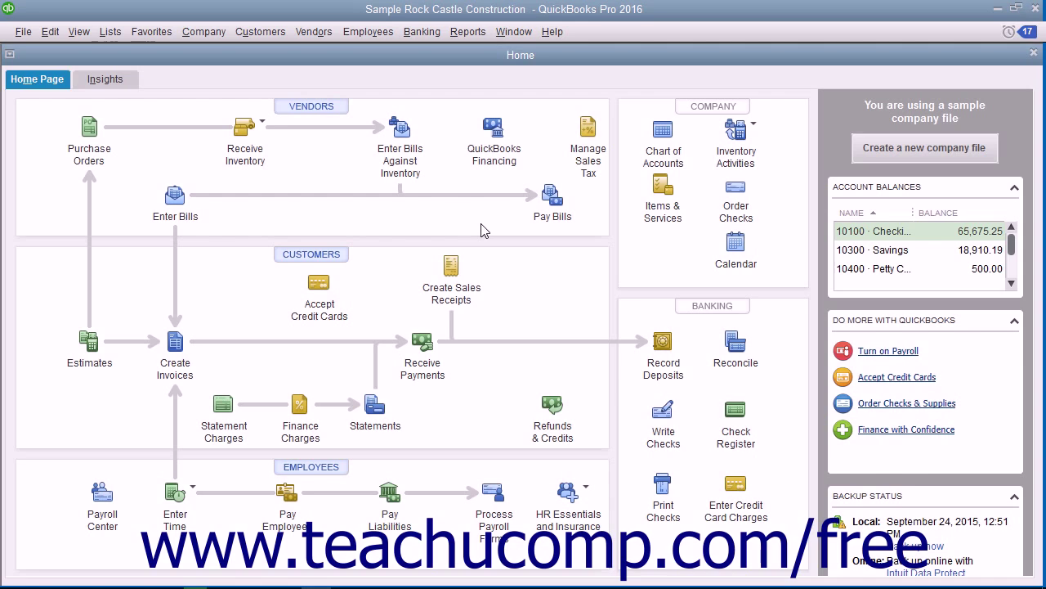
pyautogui.moveTo(513, 197)
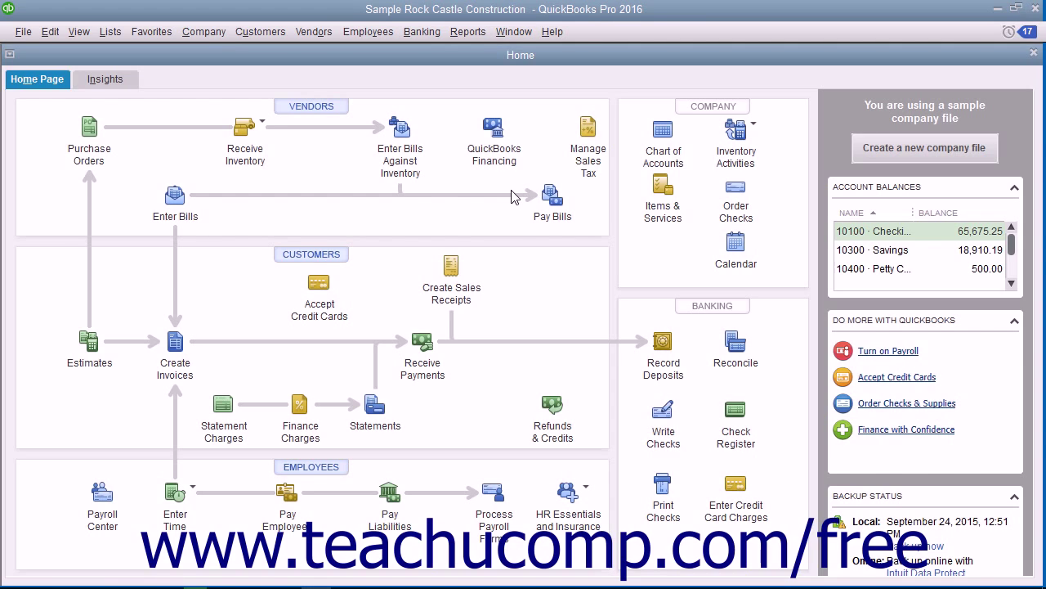
pyautogui.click(468, 31)
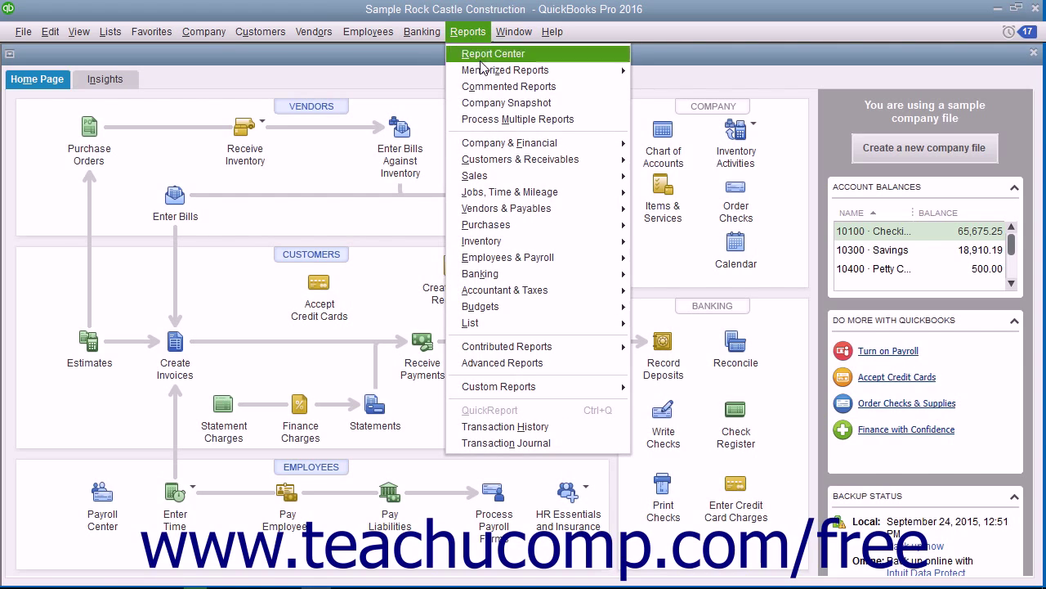
pyautogui.moveTo(505, 207)
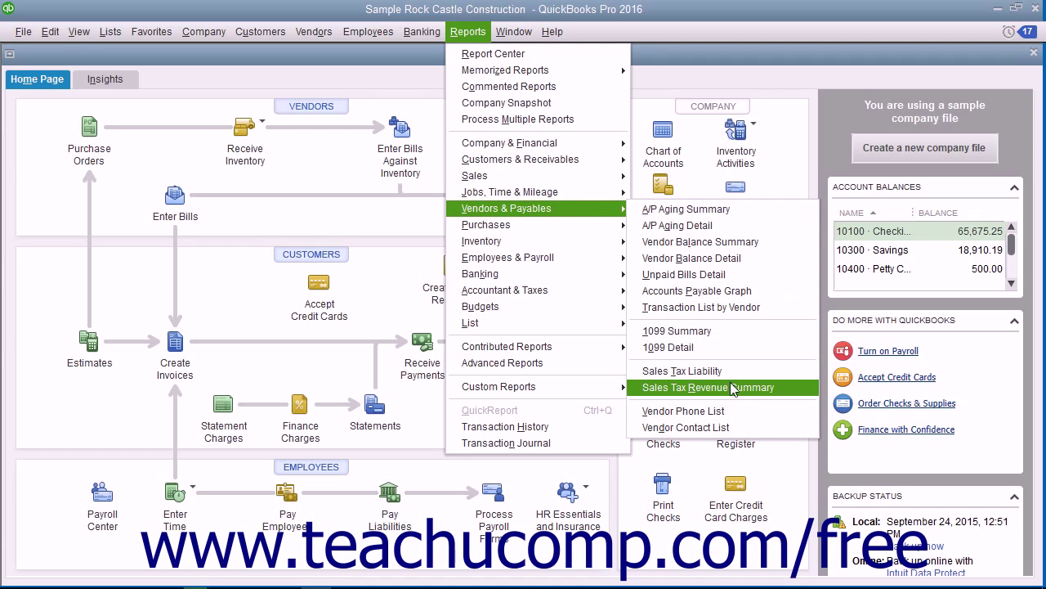
pyautogui.moveTo(731, 392)
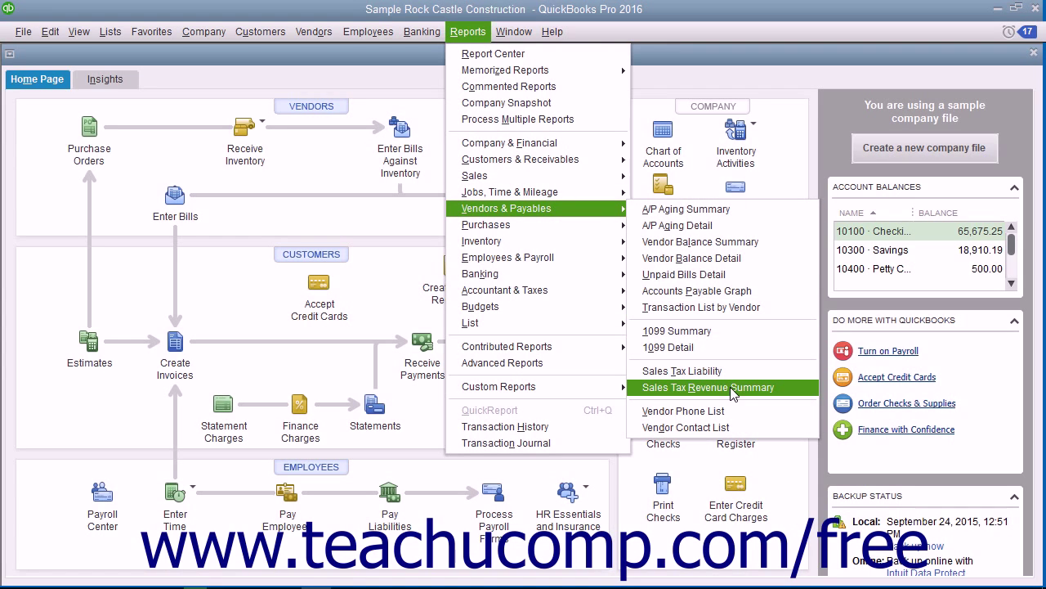
pyautogui.click(314, 31)
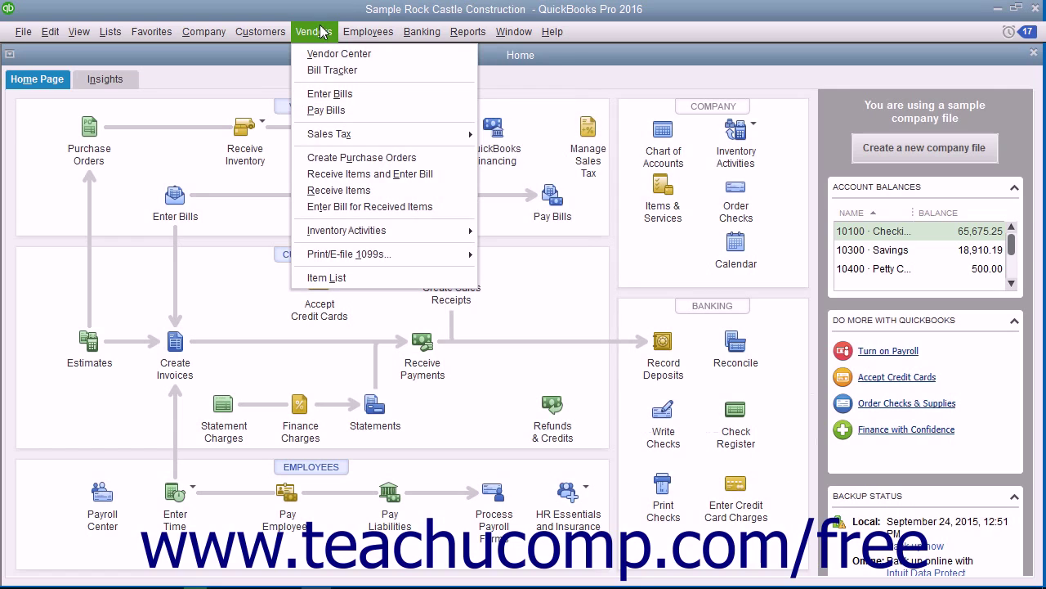